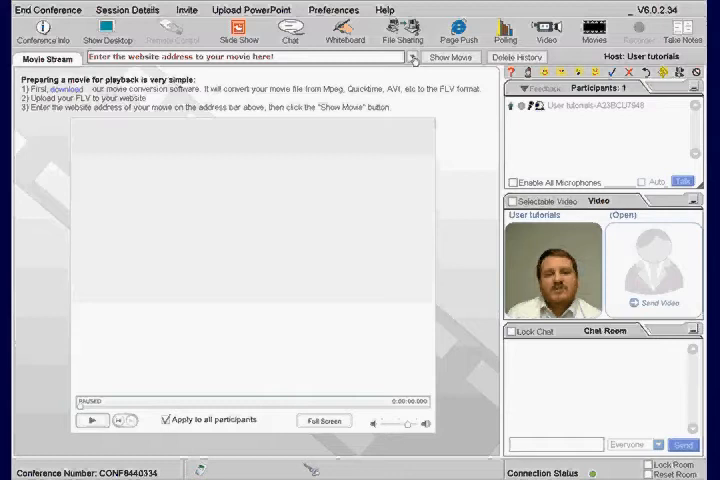
- Play and stop the movie stream, then pick the hires_video_sample.flv address from history
{"action": "left_click", "coordinate": [400, 57]}
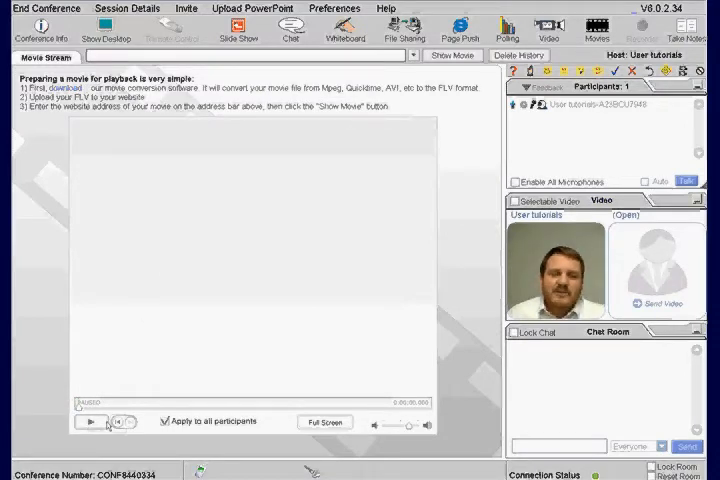
{"action": "left_click", "coordinate": [93, 421]}
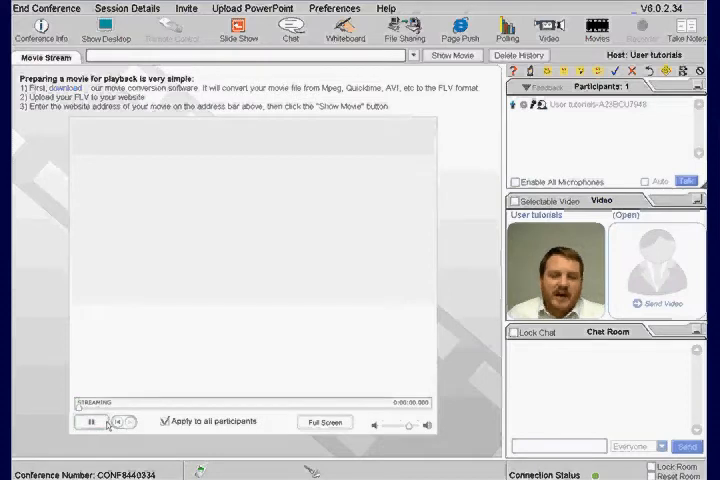
{"action": "left_click", "coordinate": [94, 421]}
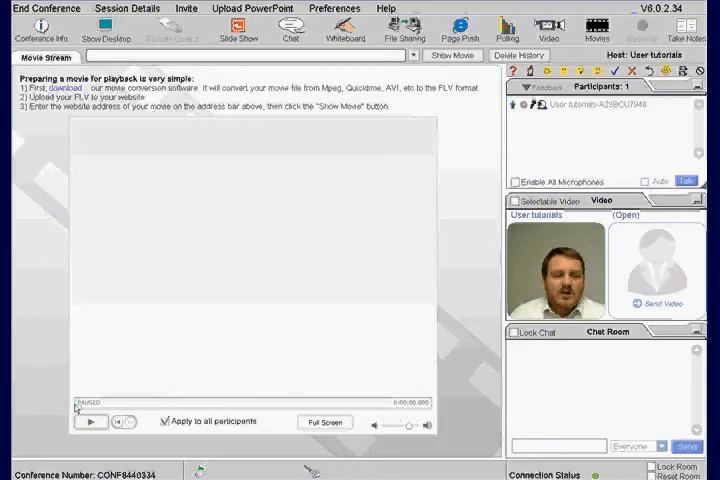
{"action": "left_click", "coordinate": [412, 55]}
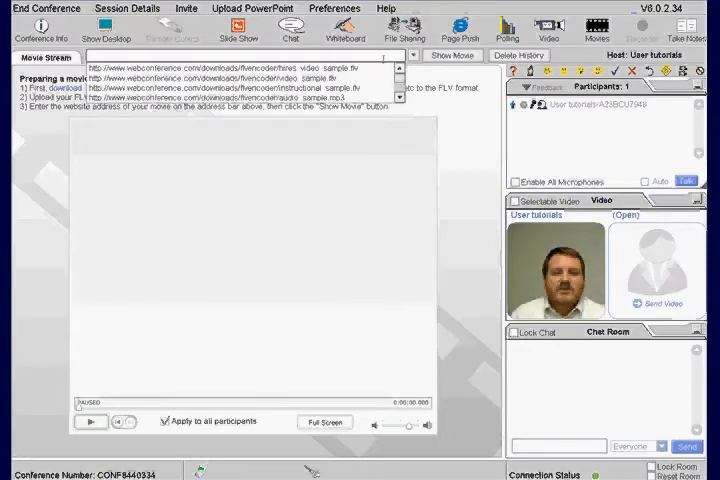
{"action": "left_click", "coordinate": [452, 55]}
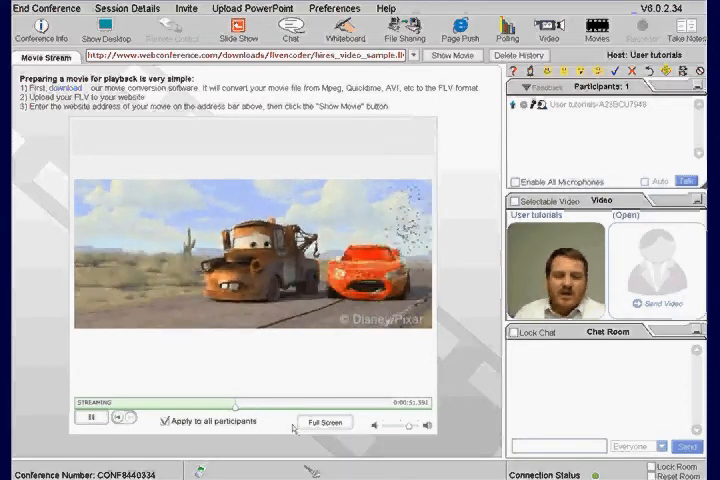
- Watch the sample movie full screen, then return it to normal size
{"action": "left_click", "coordinate": [324, 421]}
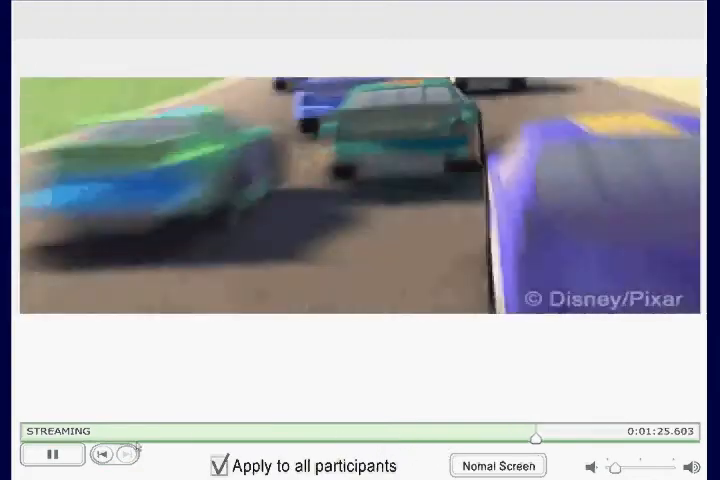
{"action": "left_click", "coordinate": [51, 454]}
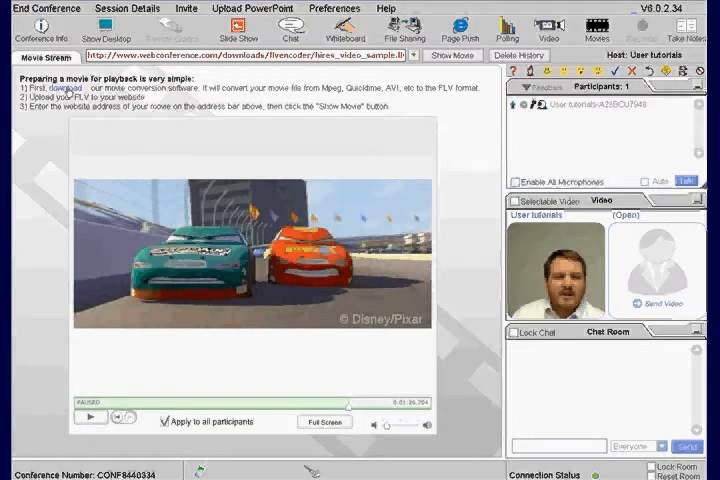
- Download the Riva FLV Encoder installer from the step 1 link and run it
{"action": "left_click", "coordinate": [60, 88]}
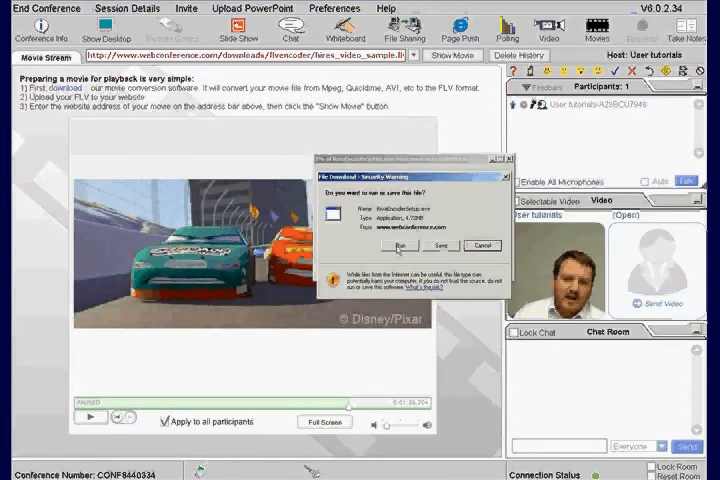
{"action": "left_click", "coordinate": [396, 245]}
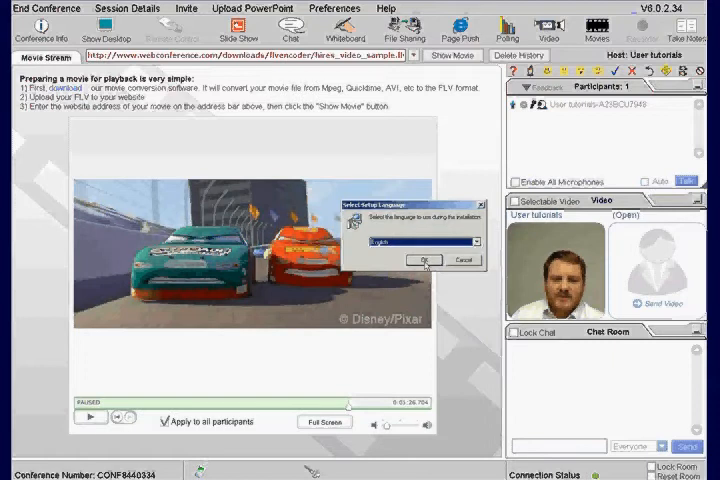
- Choose English for setup, accept the license, and install into the existing default folder
{"action": "left_click", "coordinate": [424, 260]}
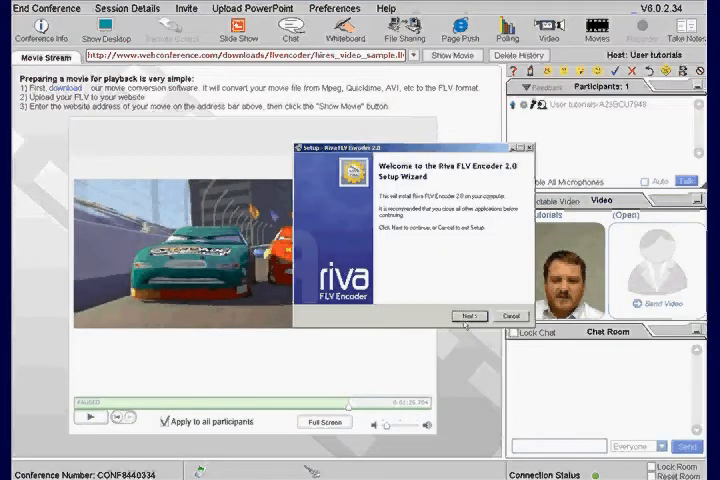
{"action": "left_click", "coordinate": [465, 316]}
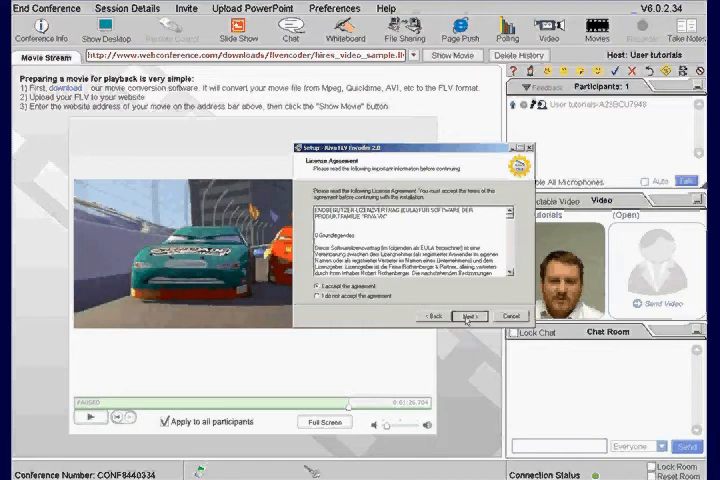
{"action": "left_click", "coordinate": [464, 317]}
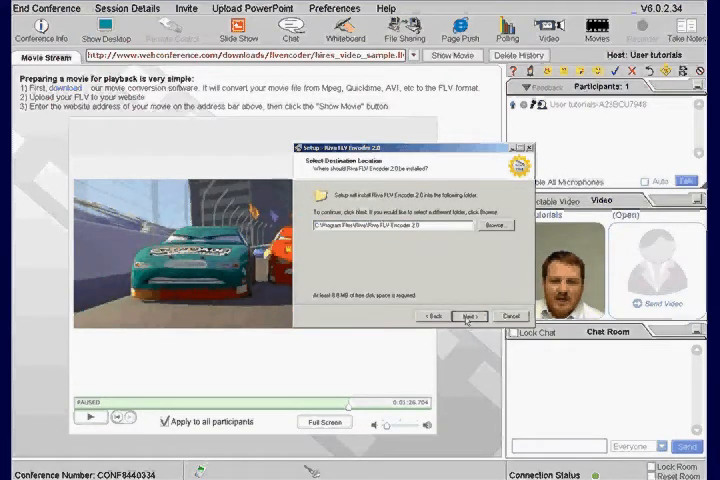
{"action": "left_click", "coordinate": [470, 316]}
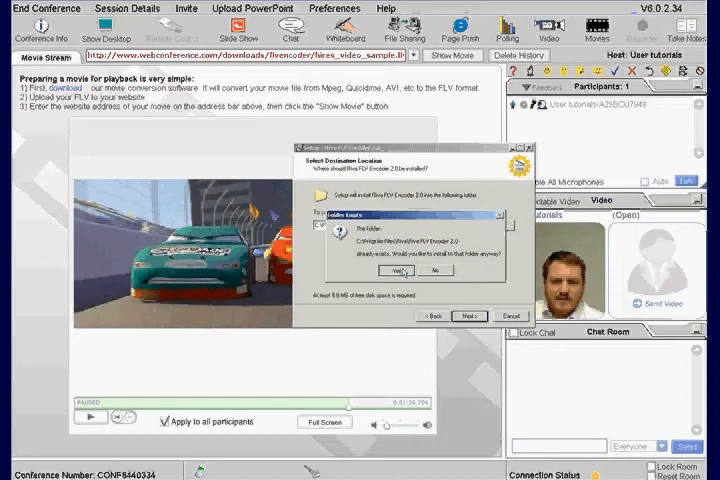
{"action": "left_click", "coordinate": [398, 270]}
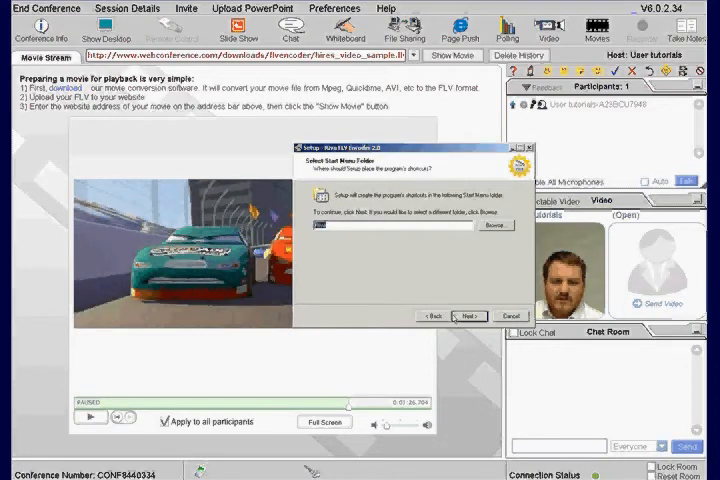
- Keep the default Start Menu folder, skip the desktop icon and FLV association, install, and launch
{"action": "left_click", "coordinate": [469, 316]}
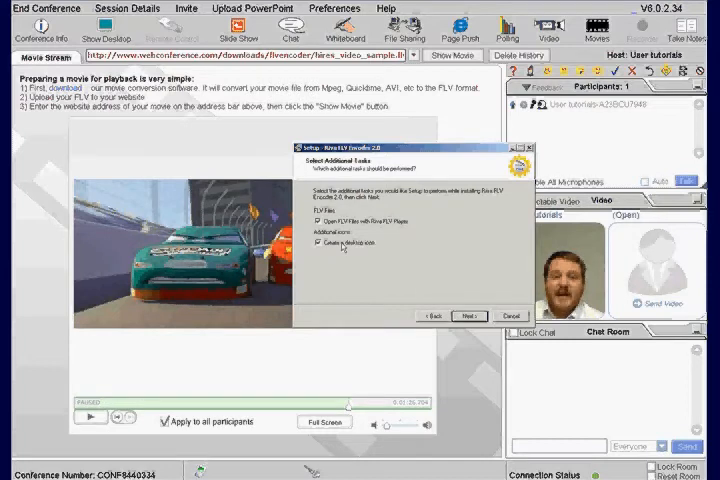
{"action": "left_click", "coordinate": [320, 243]}
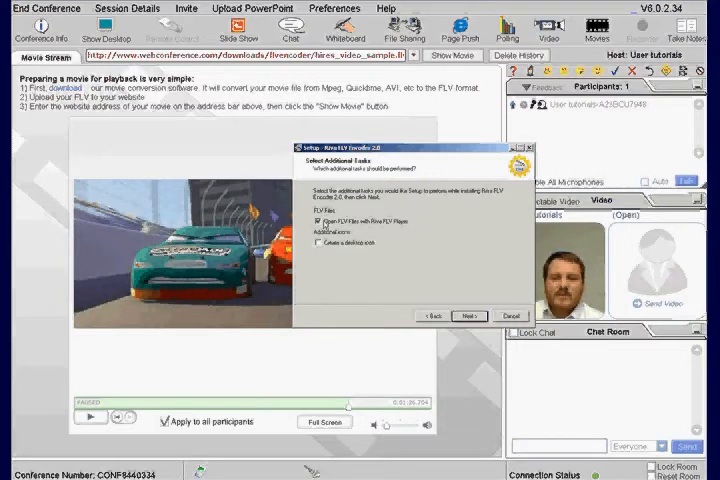
{"action": "left_click", "coordinate": [317, 223]}
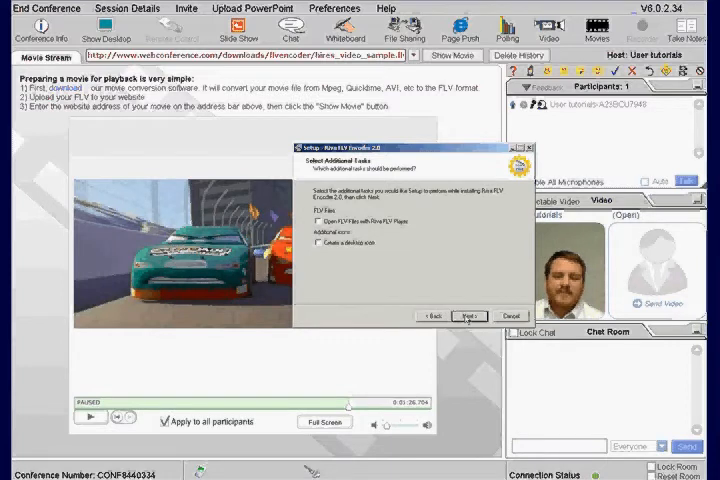
{"action": "left_click", "coordinate": [468, 316]}
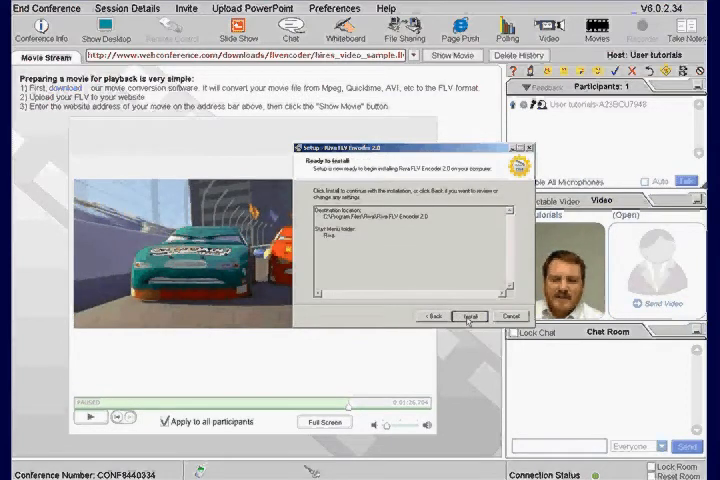
{"action": "left_click", "coordinate": [468, 316]}
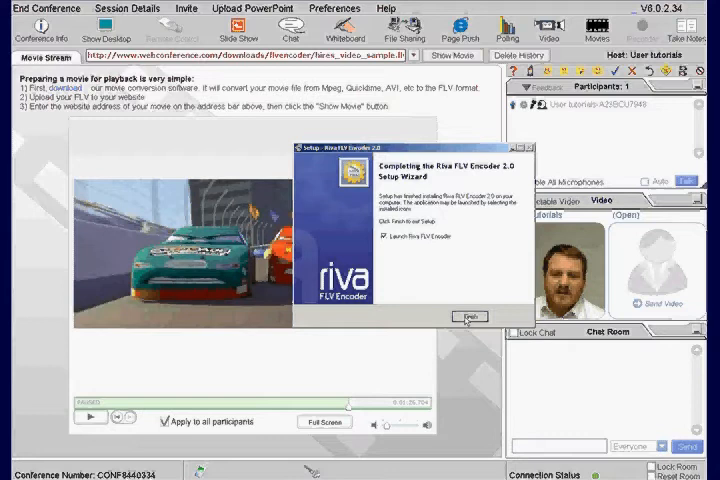
{"action": "left_click", "coordinate": [470, 317]}
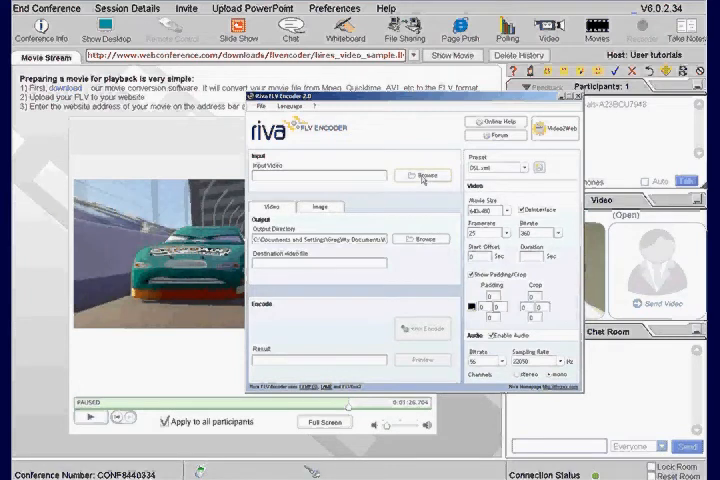
- Browse for the input video and select polling.avi in the Camtasia Studio folder
{"action": "left_click", "coordinate": [418, 176]}
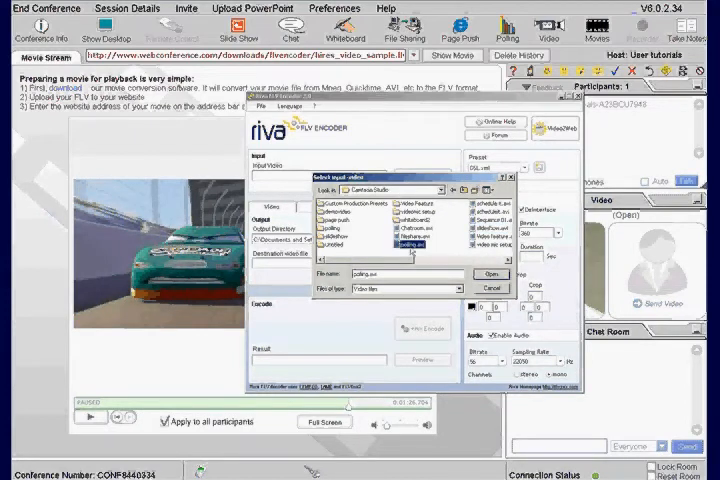
{"action": "left_click", "coordinate": [491, 274]}
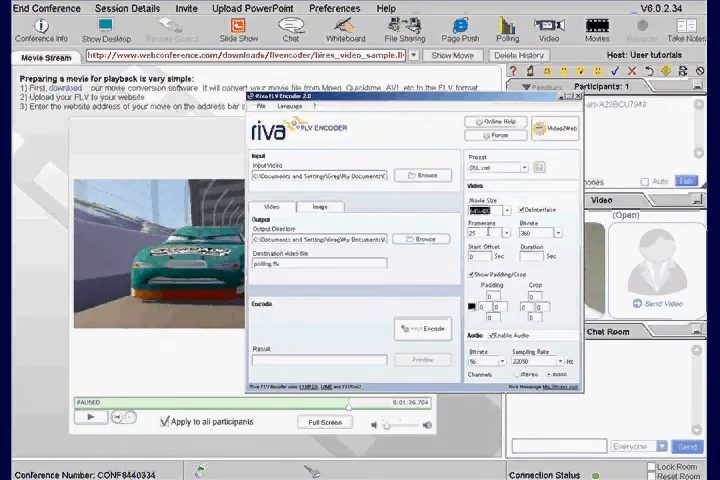
- Set the frame rate to 24 and start encoding polling.avi to polling.flv
{"action": "left_click", "coordinate": [483, 237]}
{"action": "type", "text": "24"}
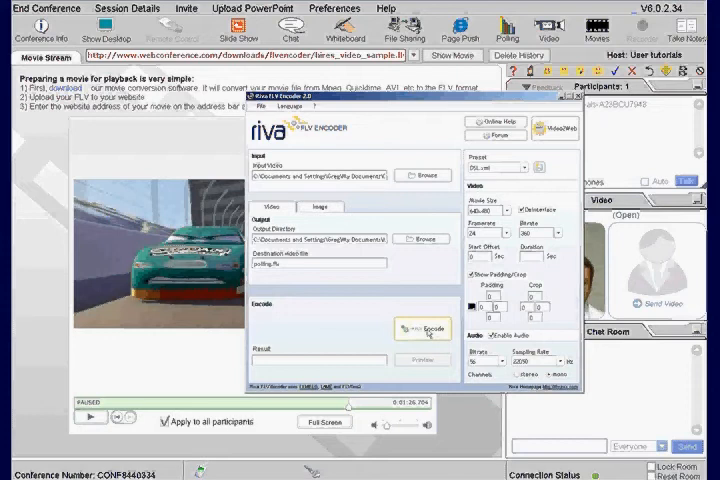
{"action": "left_click", "coordinate": [422, 328]}
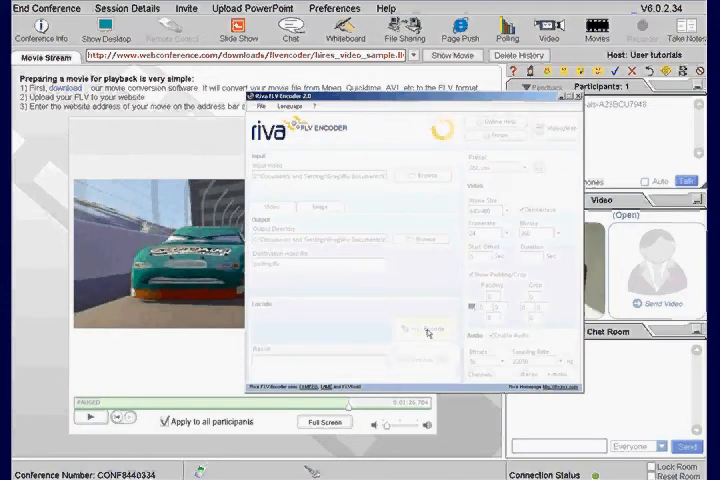